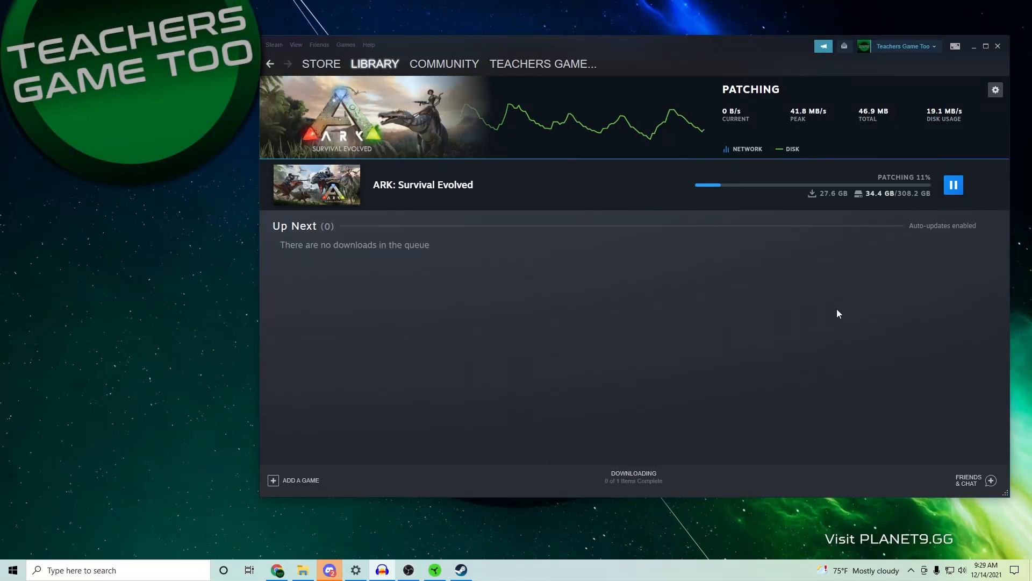
mouse_move(438, 222)
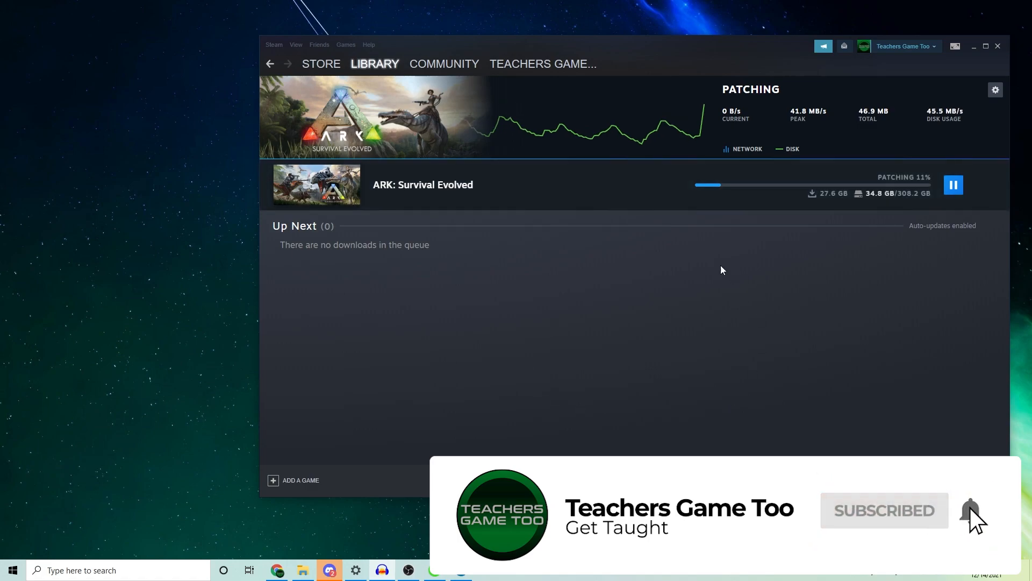
mouse_move(482, 194)
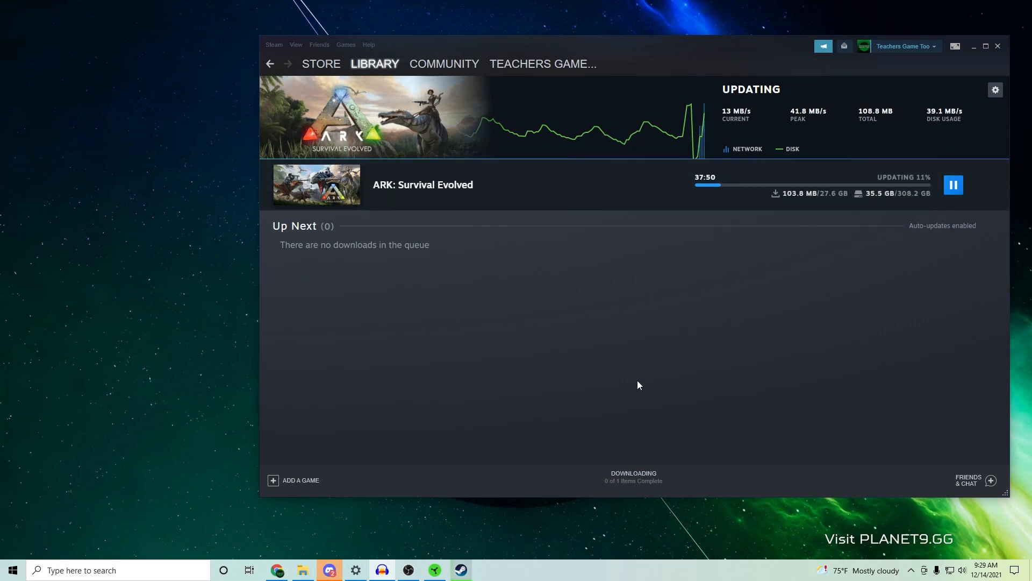
mouse_move(723, 328)
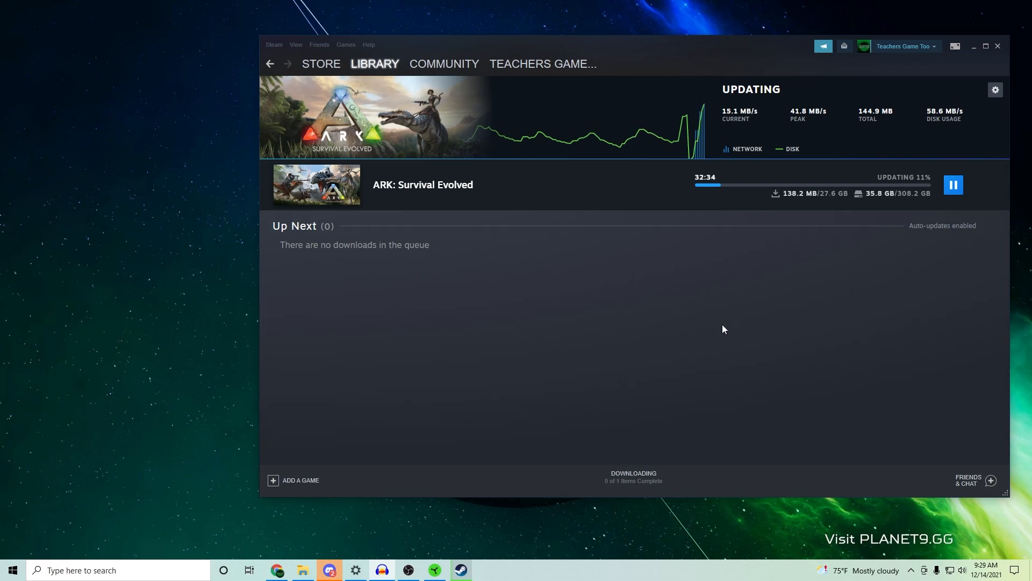
mouse_move(775, 287)
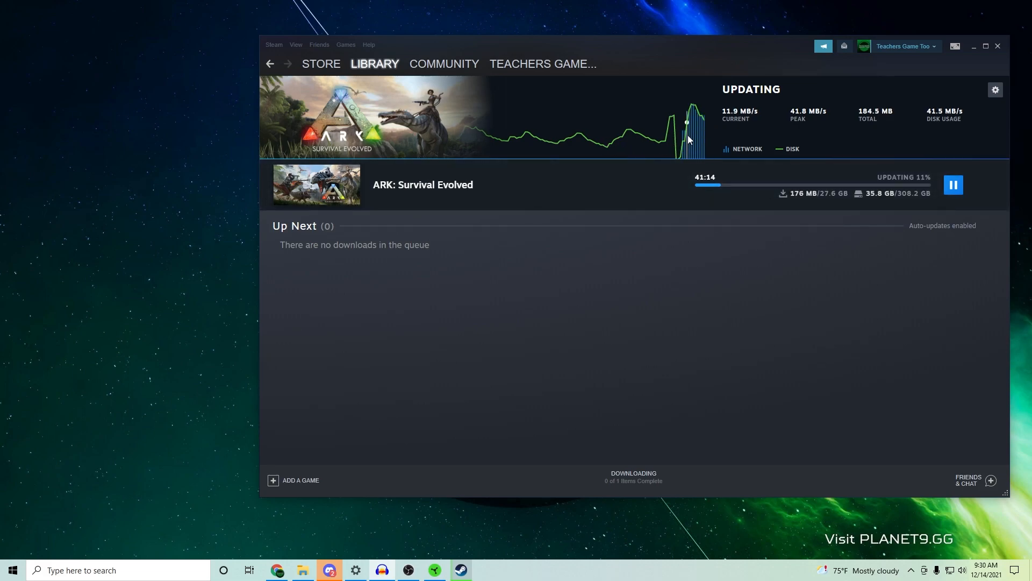
mouse_move(707, 254)
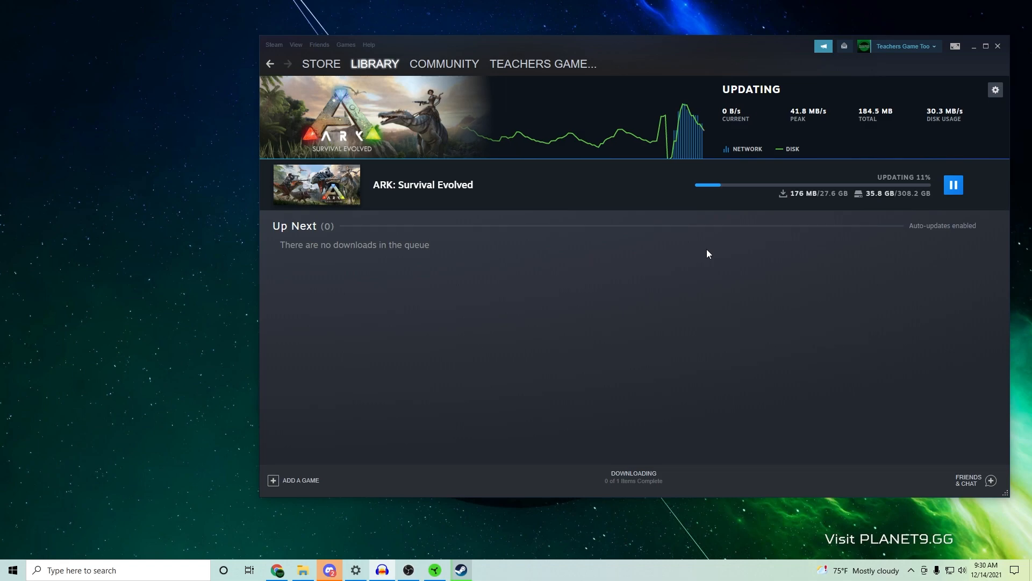
mouse_move(740, 239)
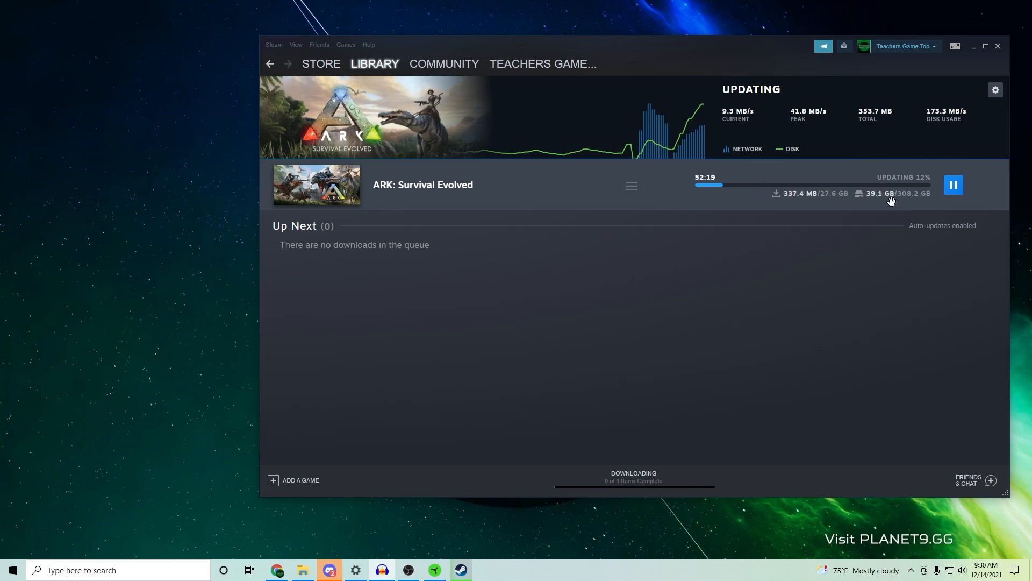
mouse_move(890, 193)
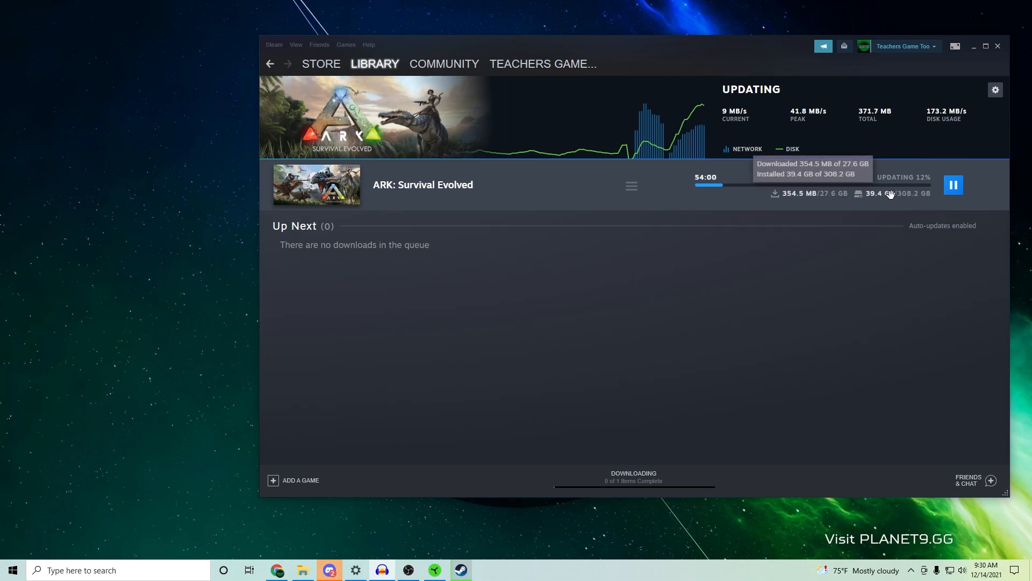
mouse_move(809, 274)
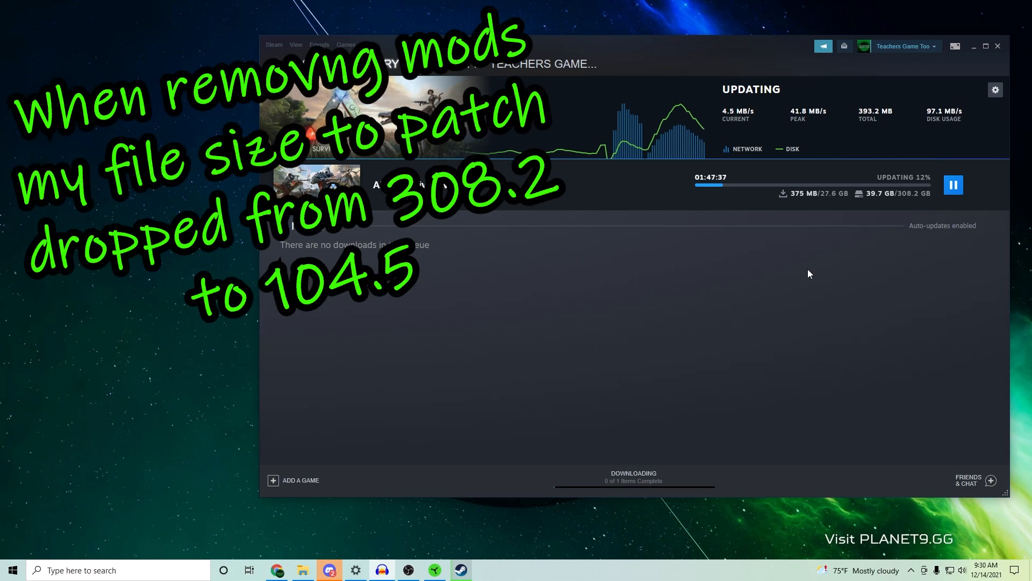
mouse_move(880, 229)
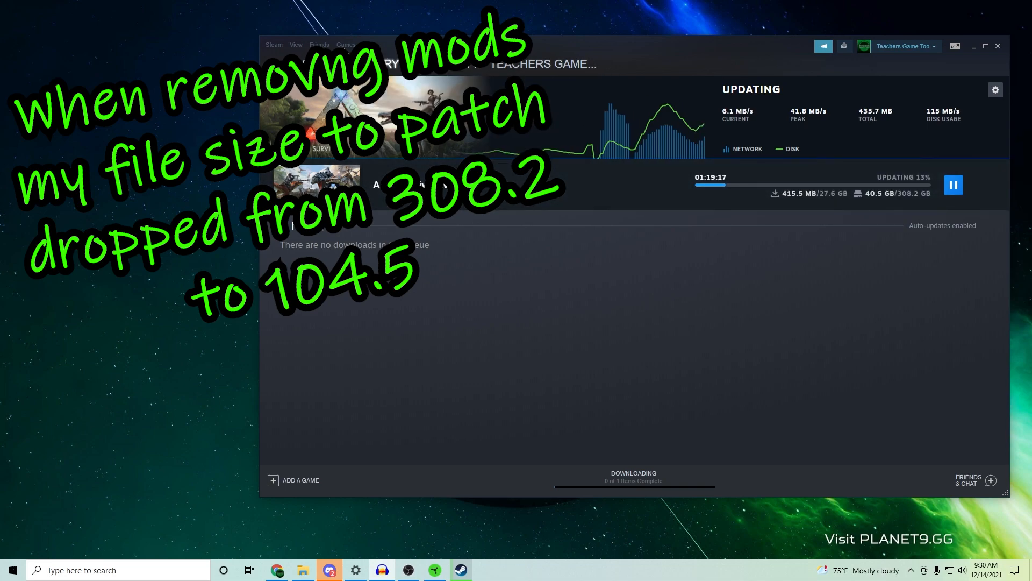
Switch from Downloads to the ARK: Survival Evolved library page and bring its DLC panel into view
click(374, 64)
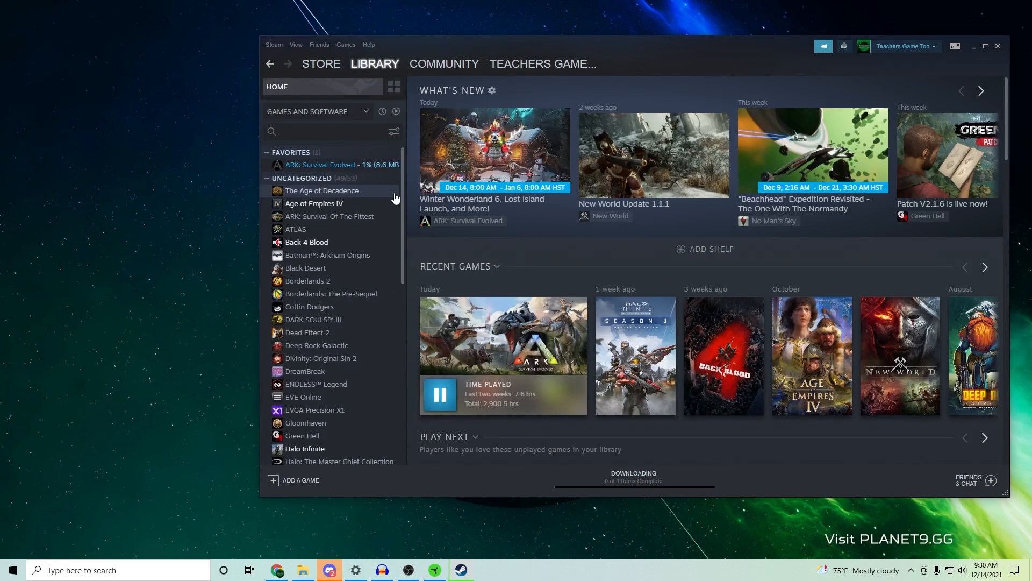
click(322, 164)
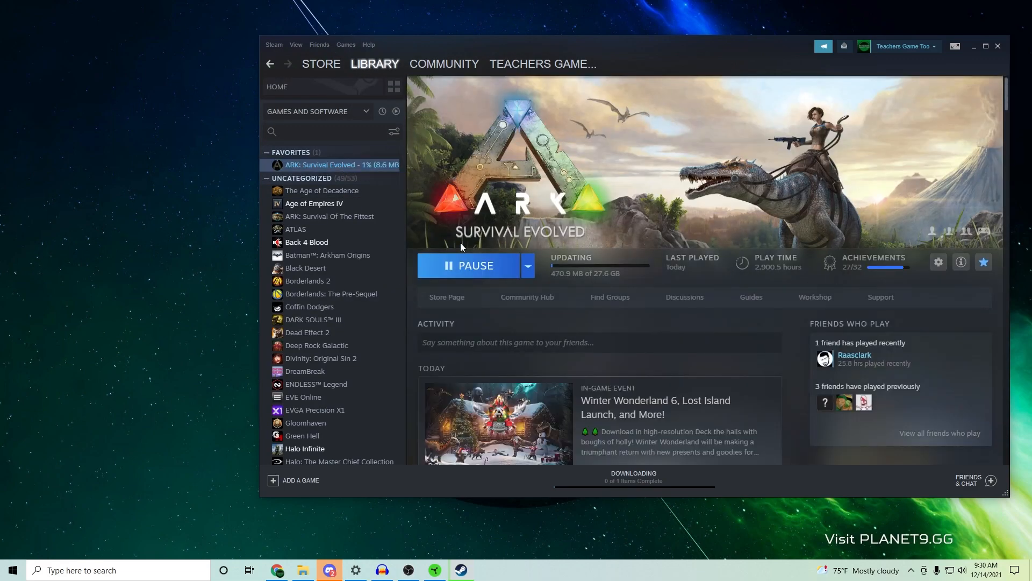
scroll(down, 3)
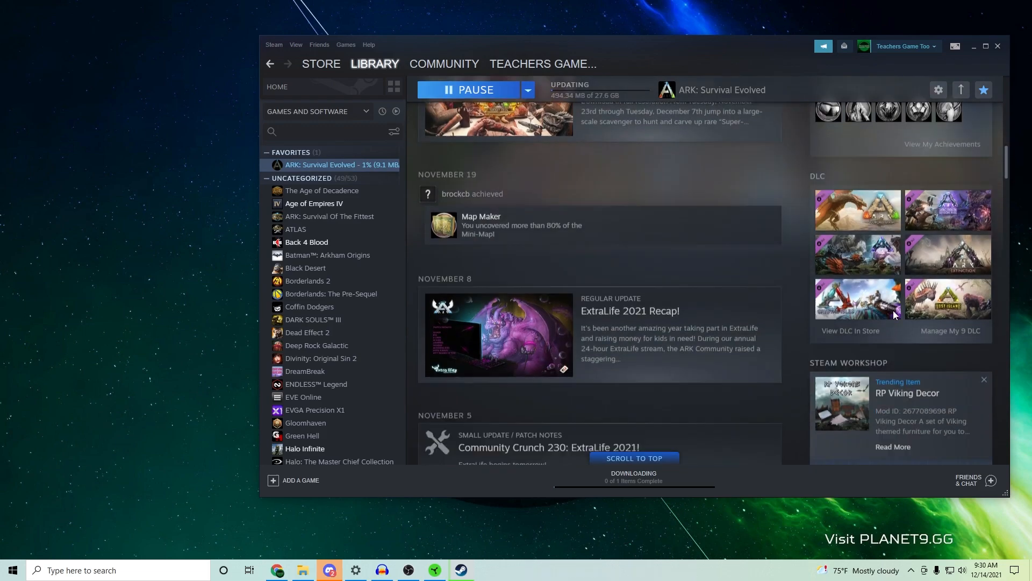
In ARK's DLC properties, untick Crystal Isles from installation, leaving the other expansions ticked
click(949, 317)
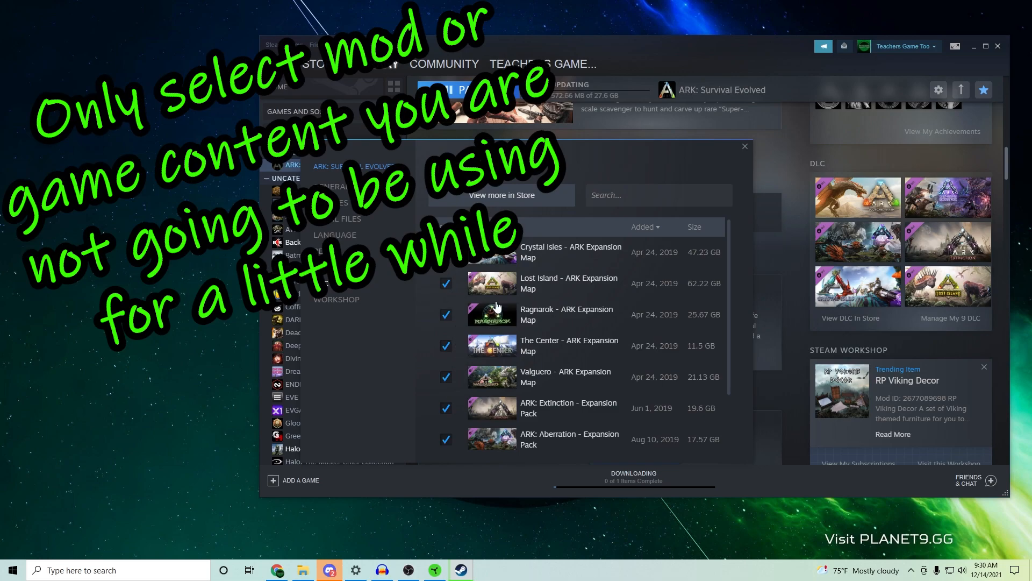
scroll(down, 3)
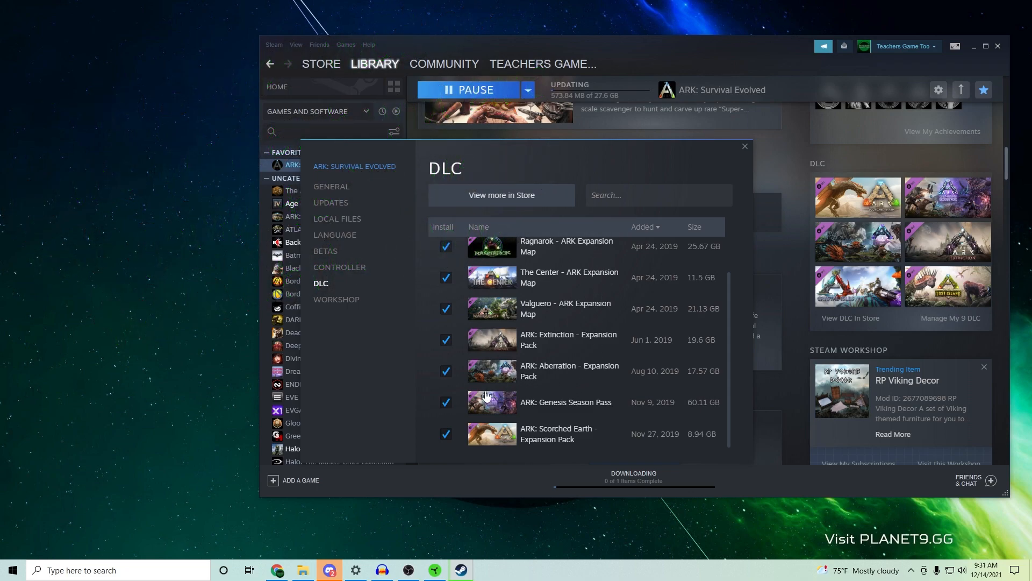
mouse_move(449, 443)
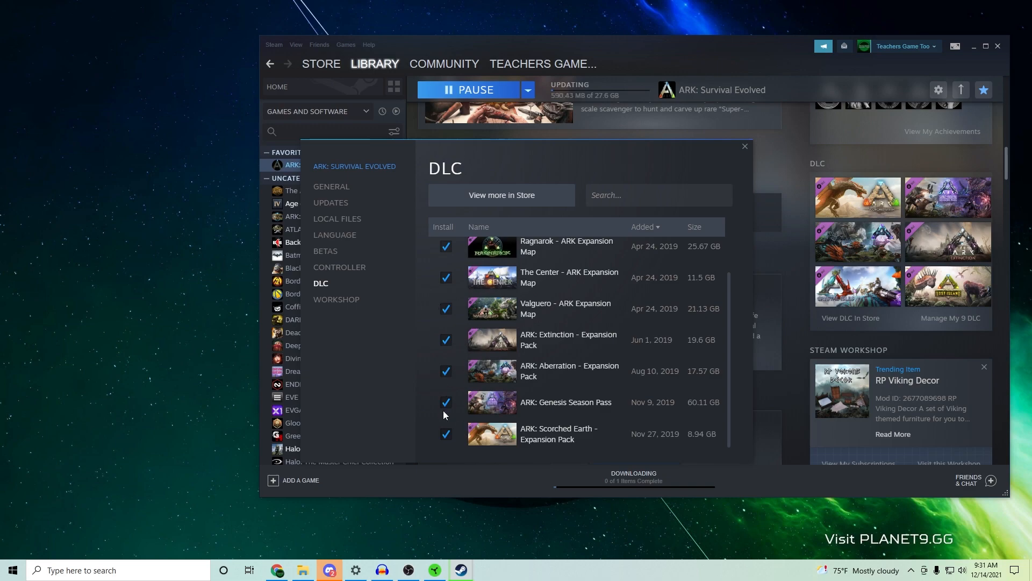
scroll(up, 3)
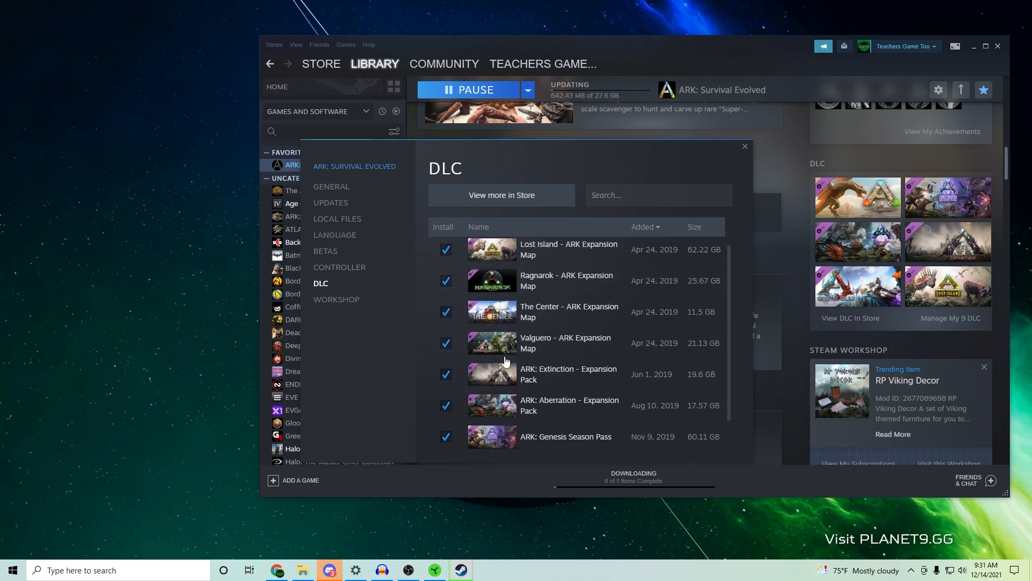
scroll(up, 3)
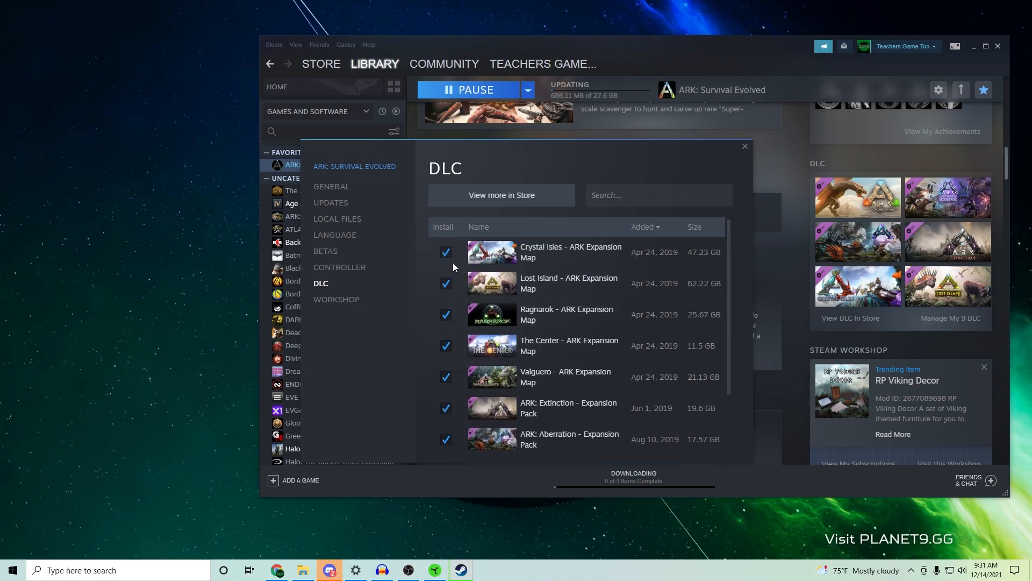
click(445, 251)
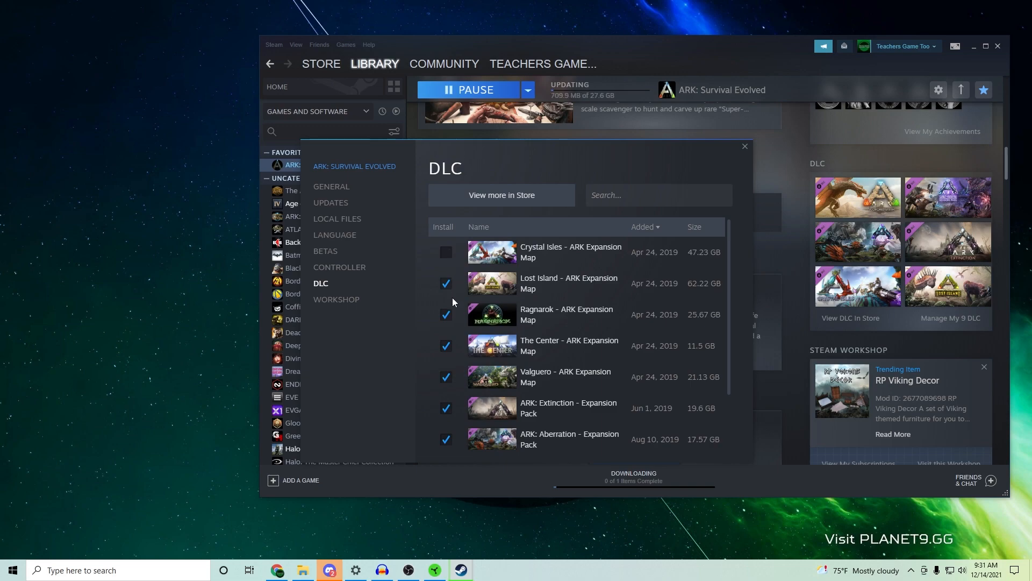
mouse_move(584, 294)
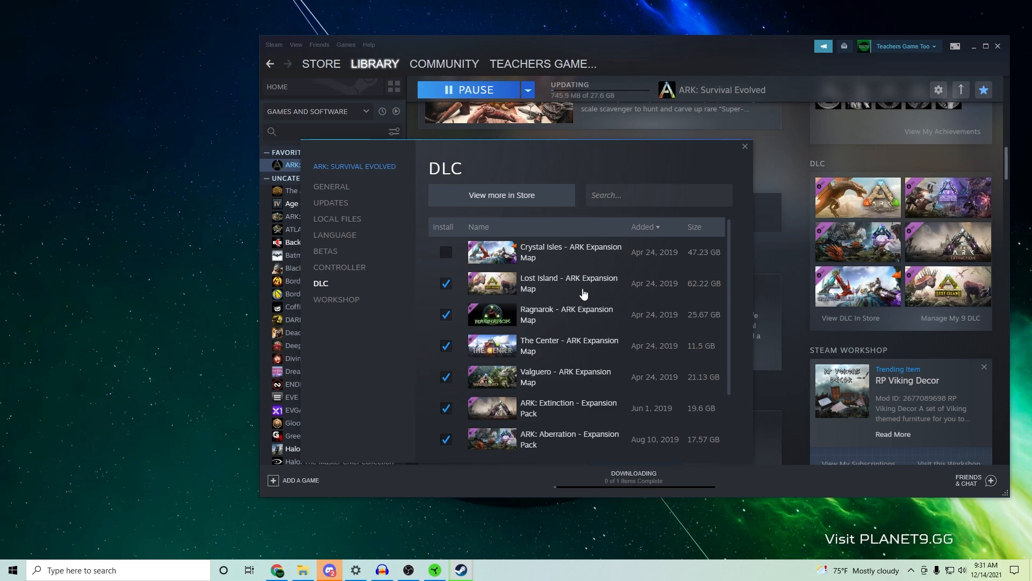
mouse_move(527, 294)
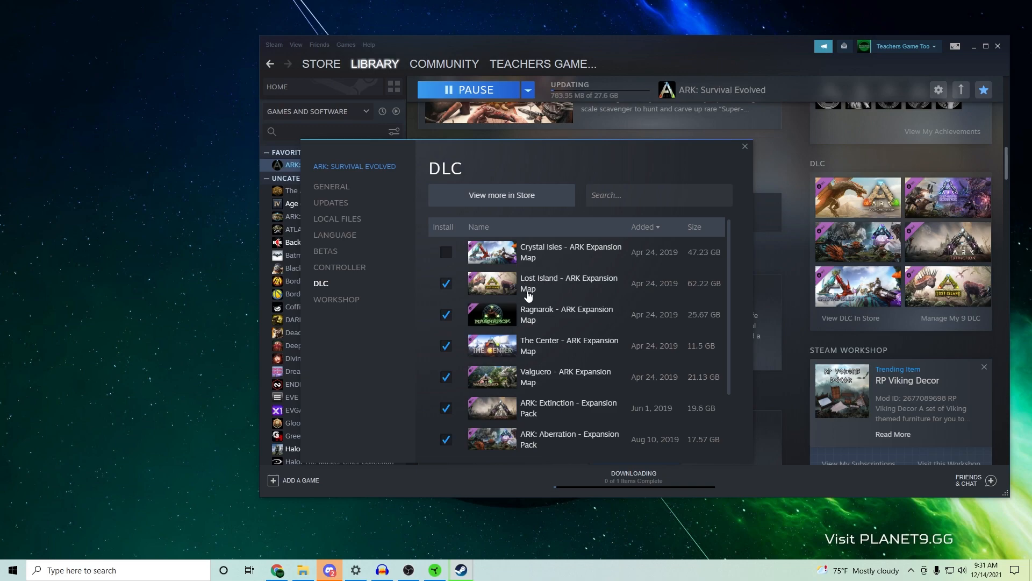
Untick Ragnarok, The Center, Valguero and Aberration so only Lost Island stays installed, then close the DLC settings
click(446, 315)
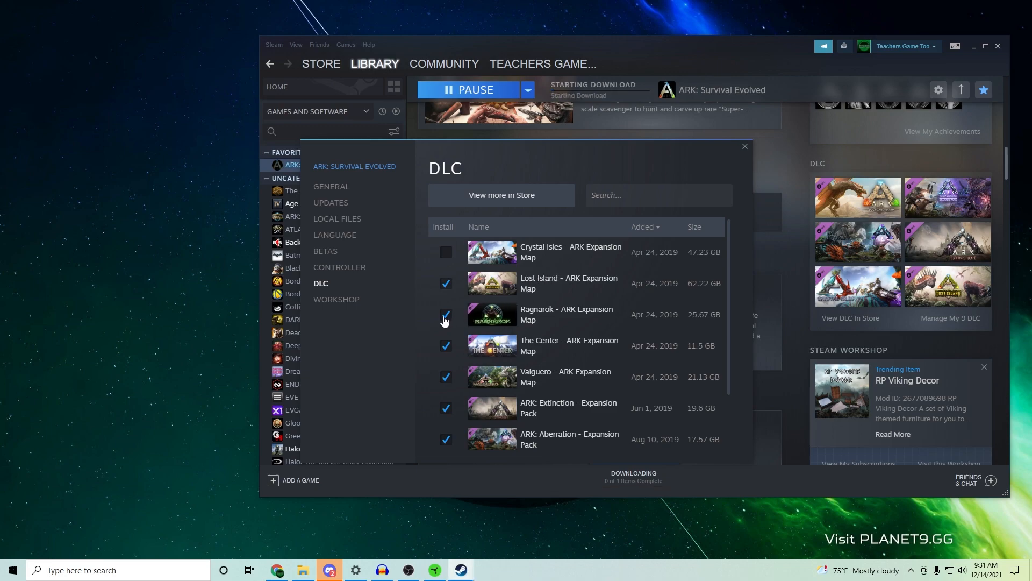
click(446, 314)
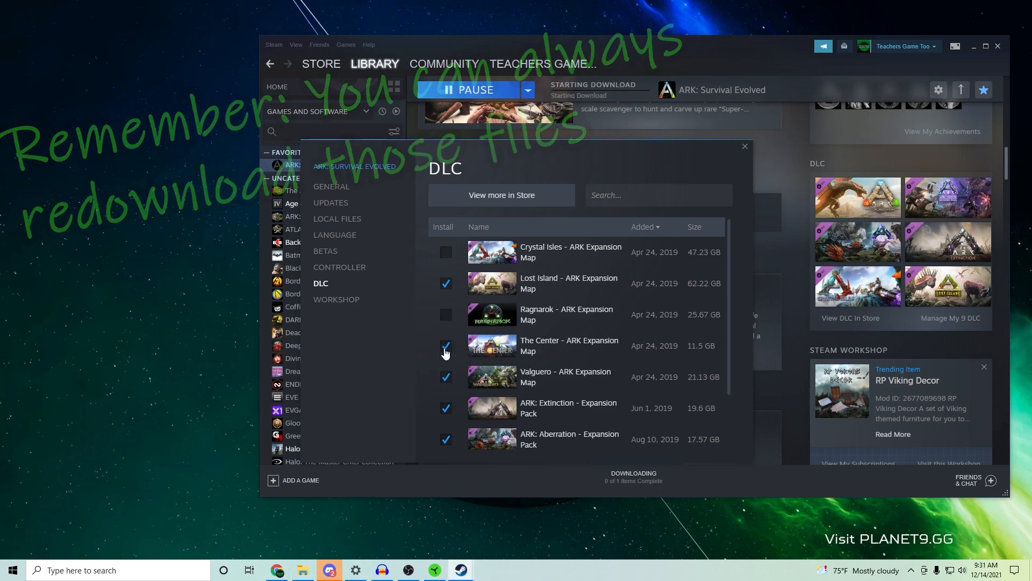
click(446, 349)
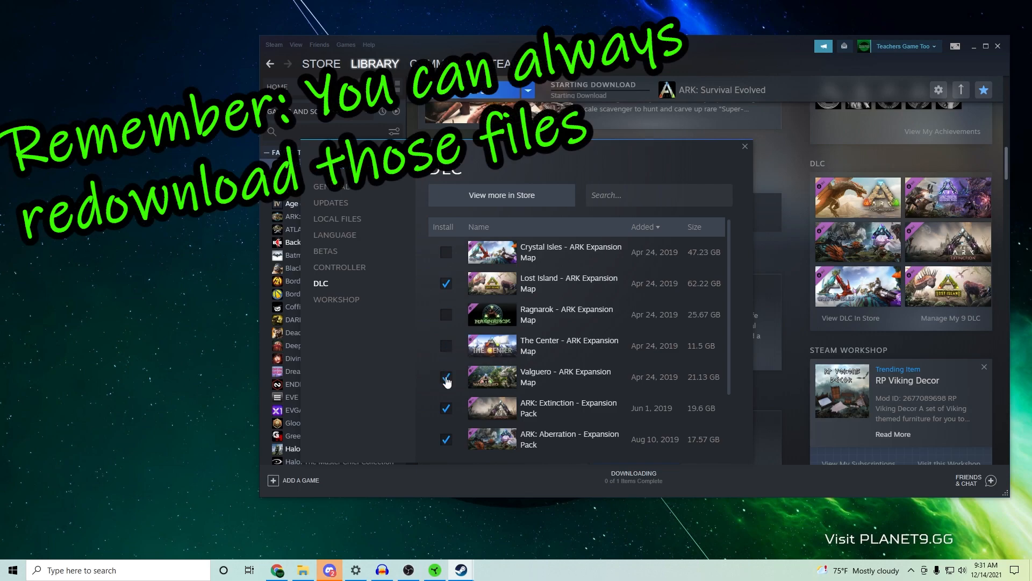
scroll(down, 3)
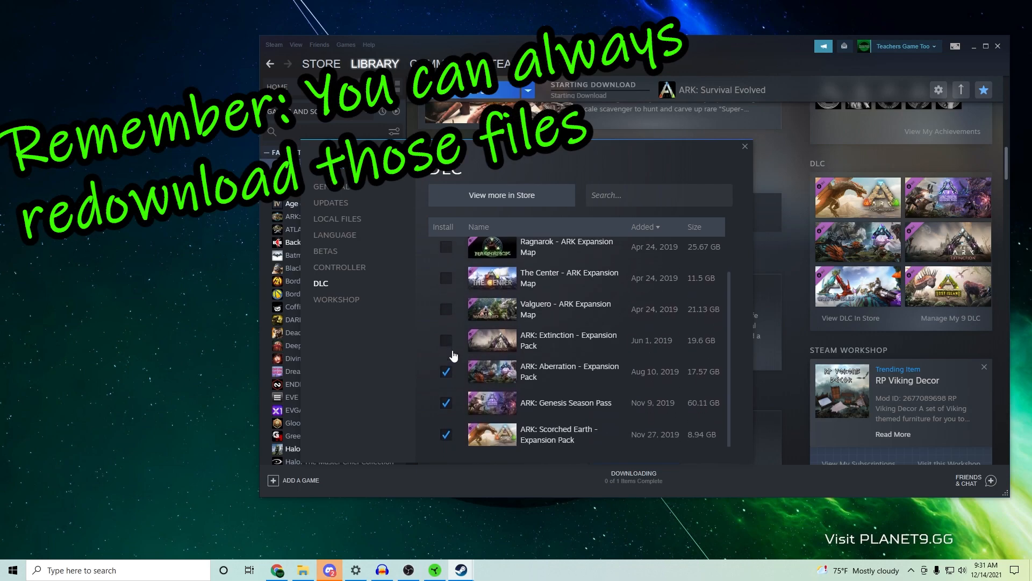
click(446, 371)
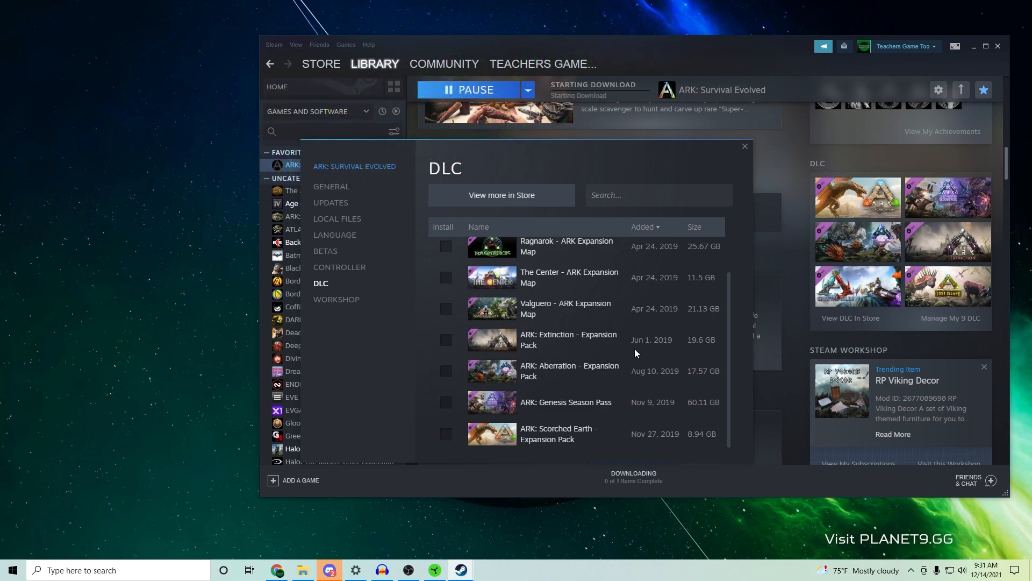
scroll(up, 3)
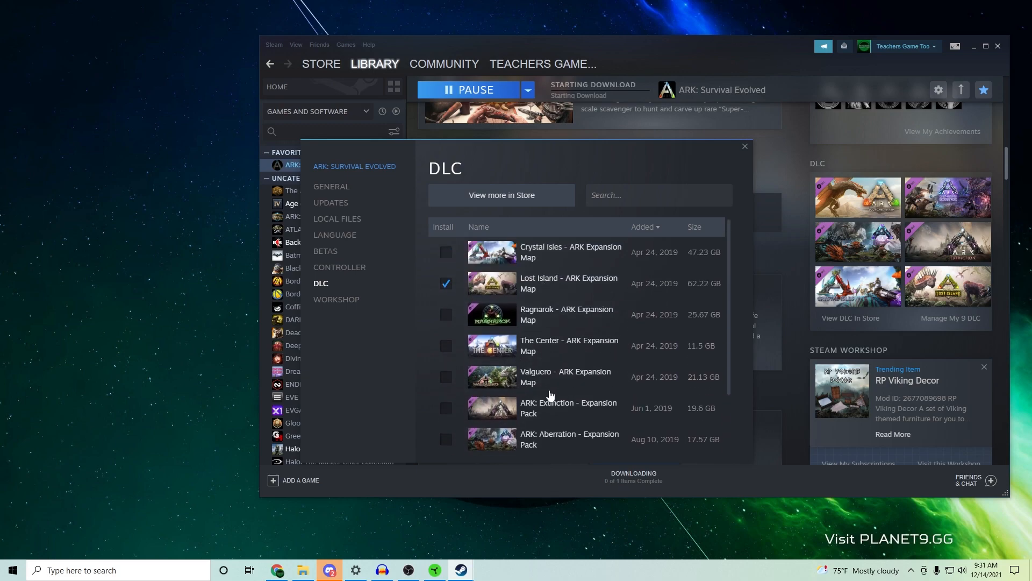
click(745, 145)
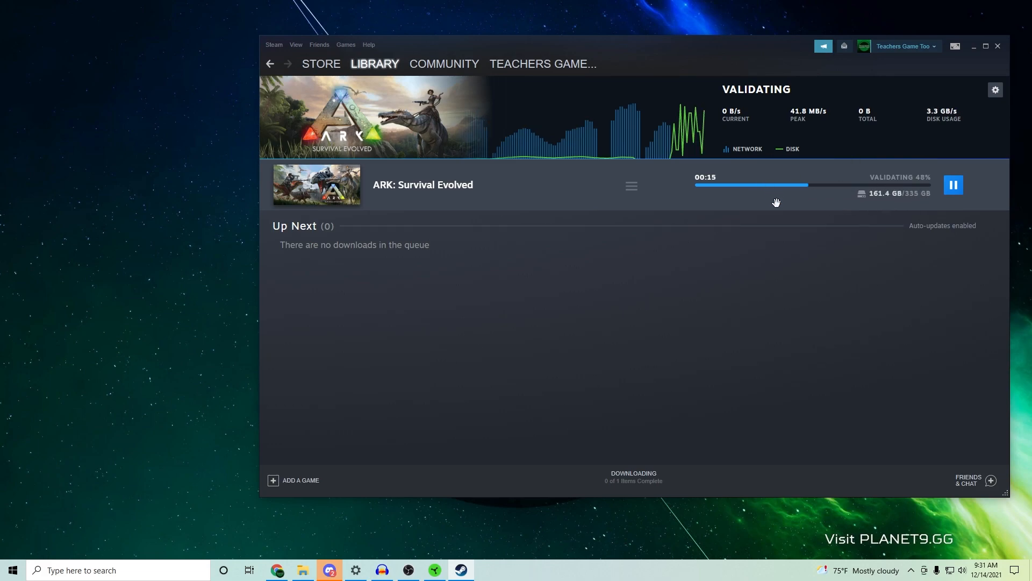
mouse_move(507, 259)
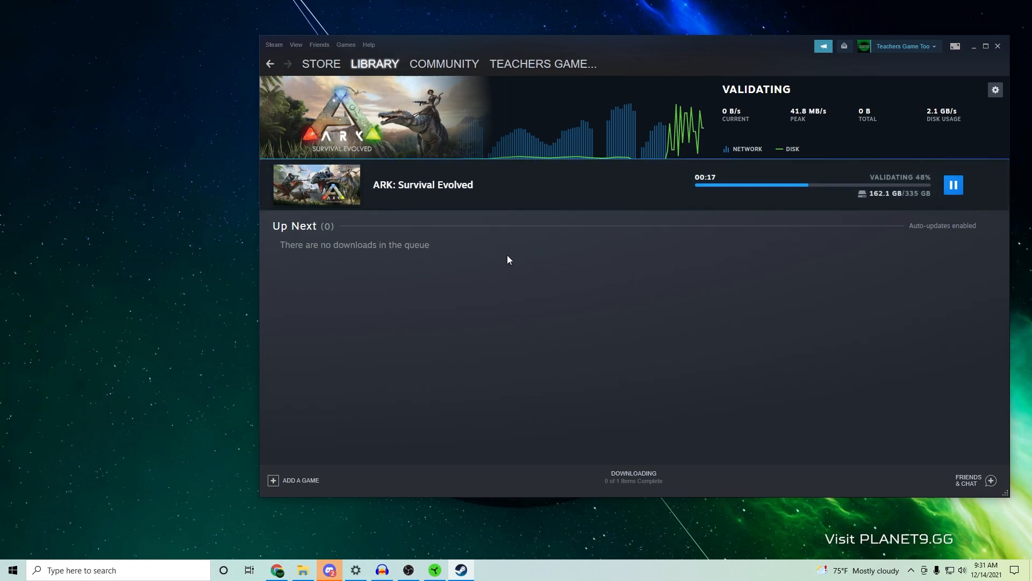
mouse_move(966, 57)
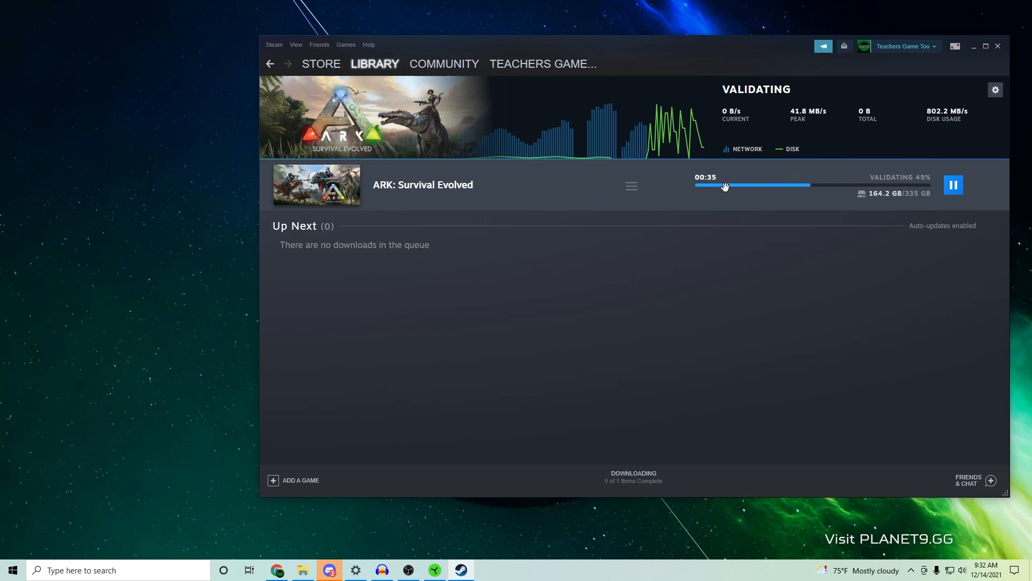
mouse_move(885, 201)
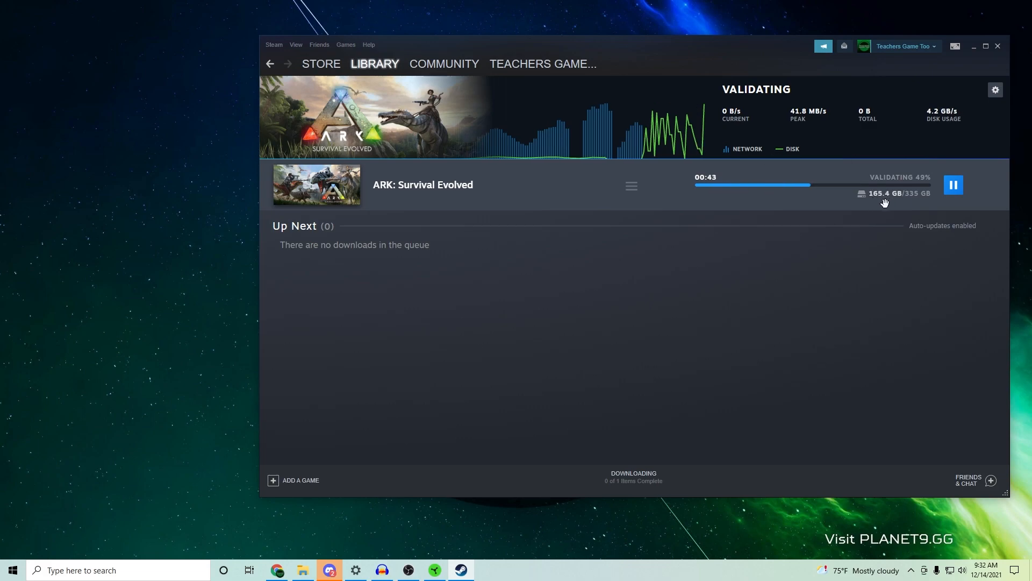
mouse_move(859, 193)
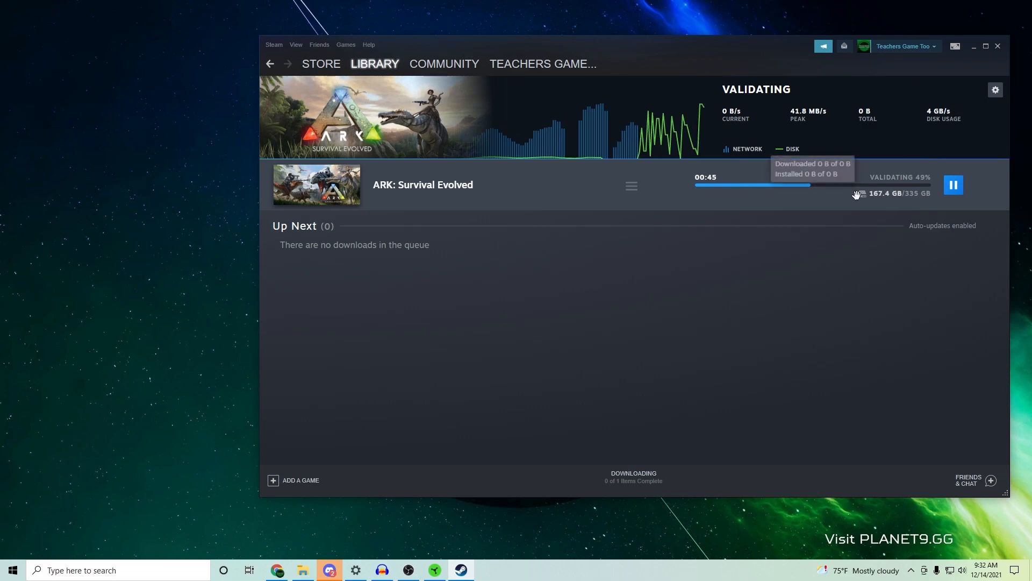
Pause ARK's validation, restart Steam from the taskbar, and resume the validation
click(952, 185)
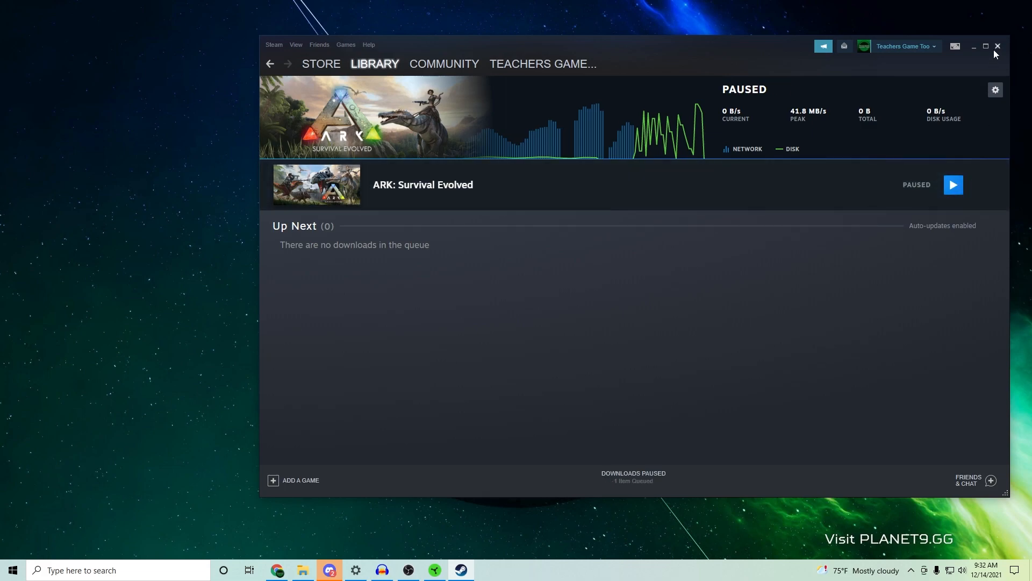
click(996, 46)
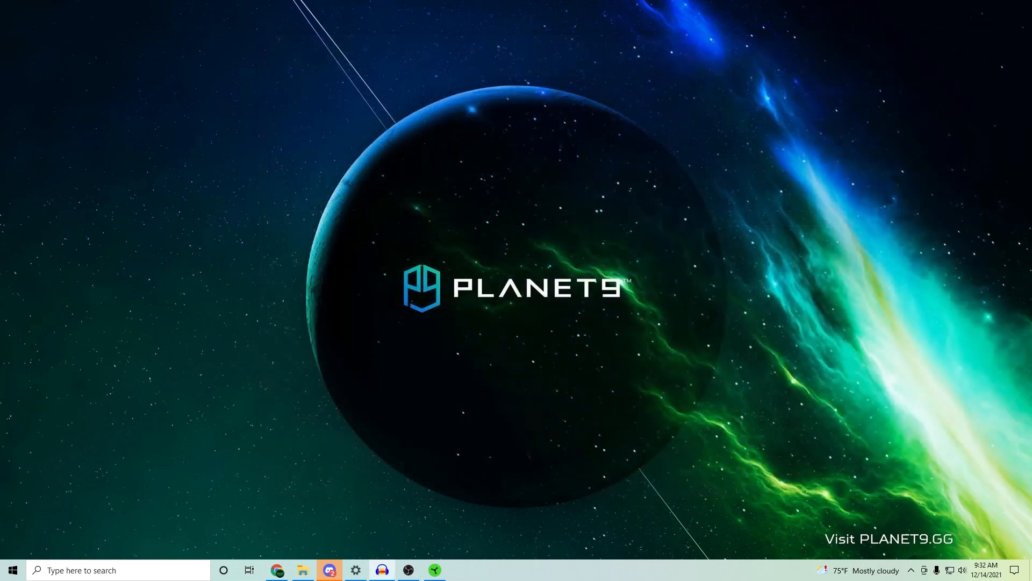
click(460, 570)
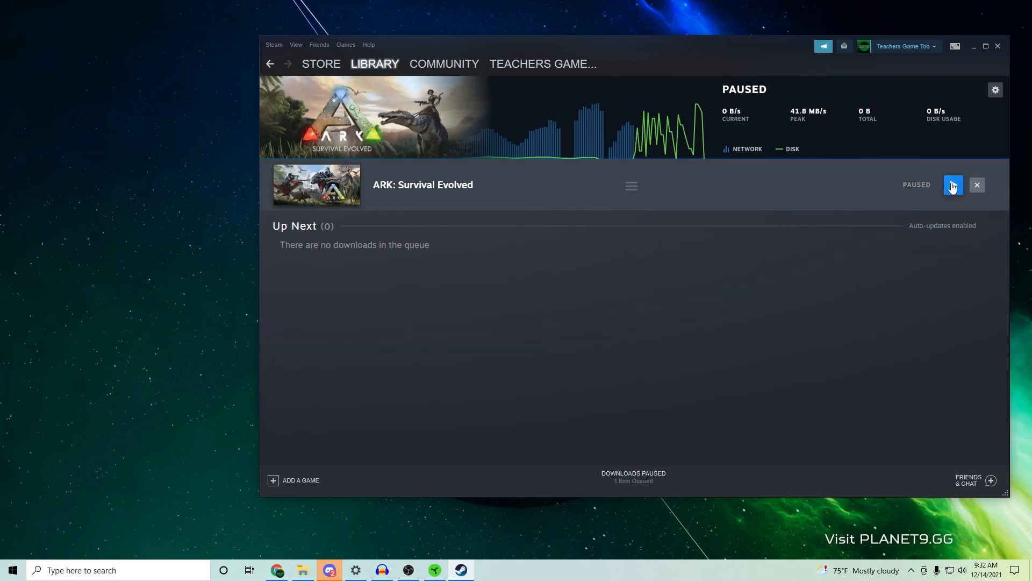
click(952, 185)
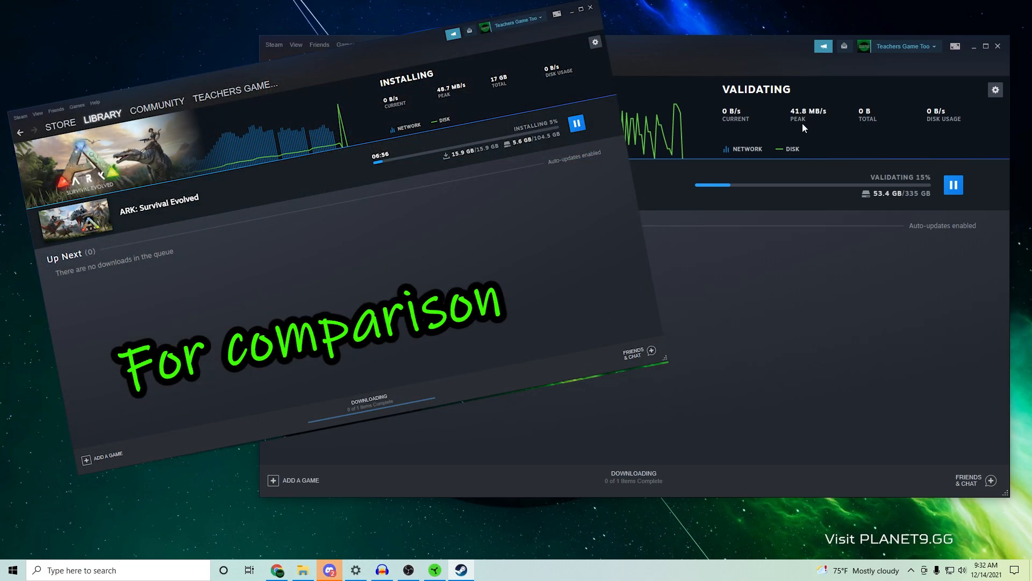
mouse_move(778, 230)
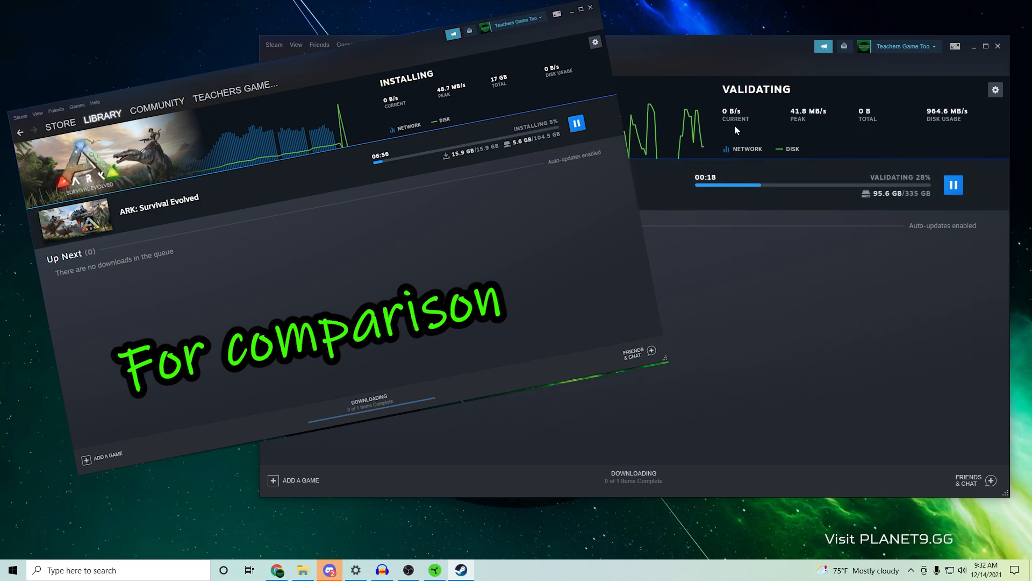
mouse_move(907, 117)
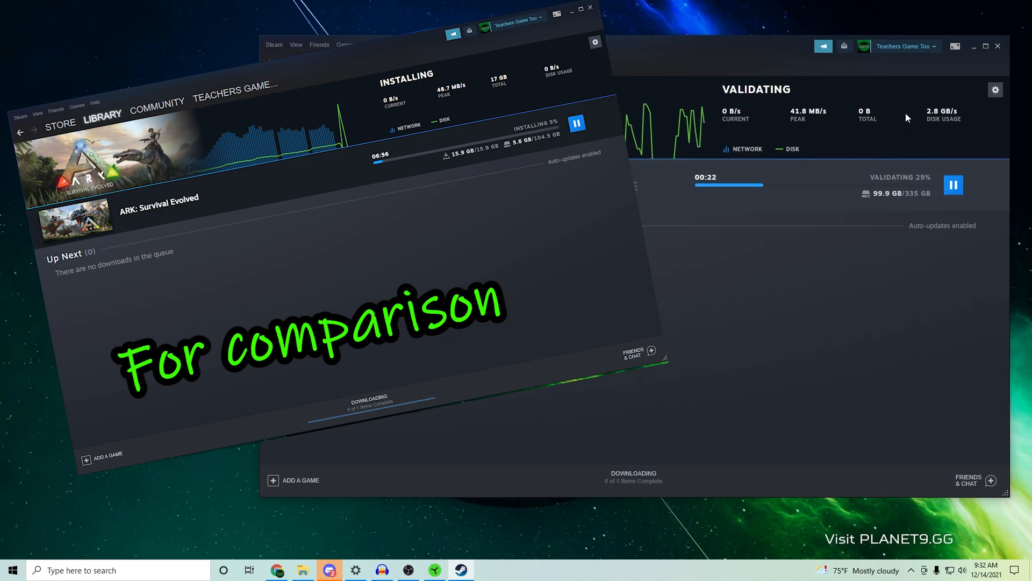
mouse_move(925, 299)
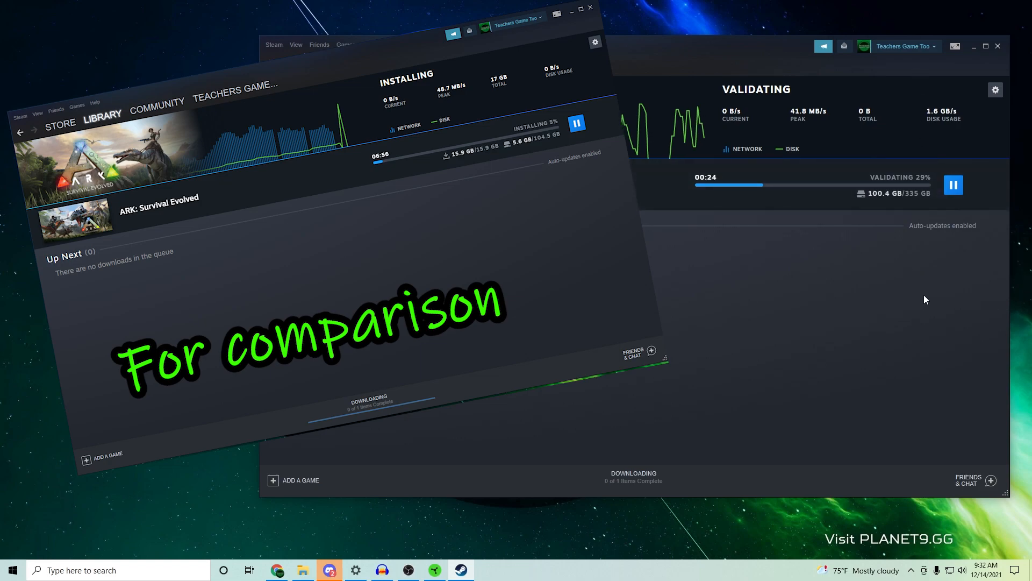